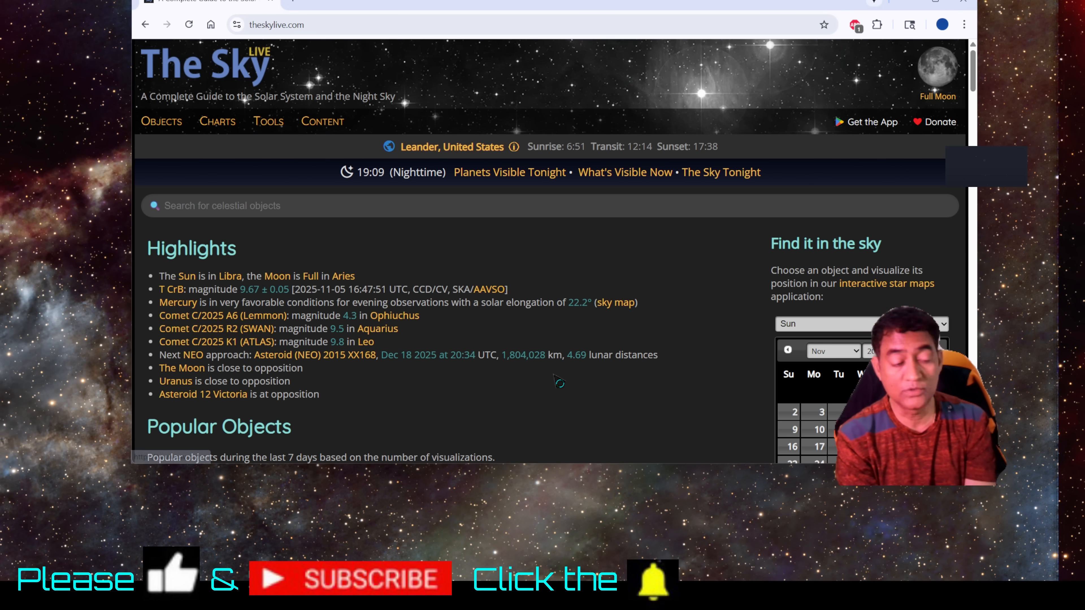
Read the Comet 3I/ATLAS coordinates on TheSkyLive and select its Declination value.
scroll("down", 3)
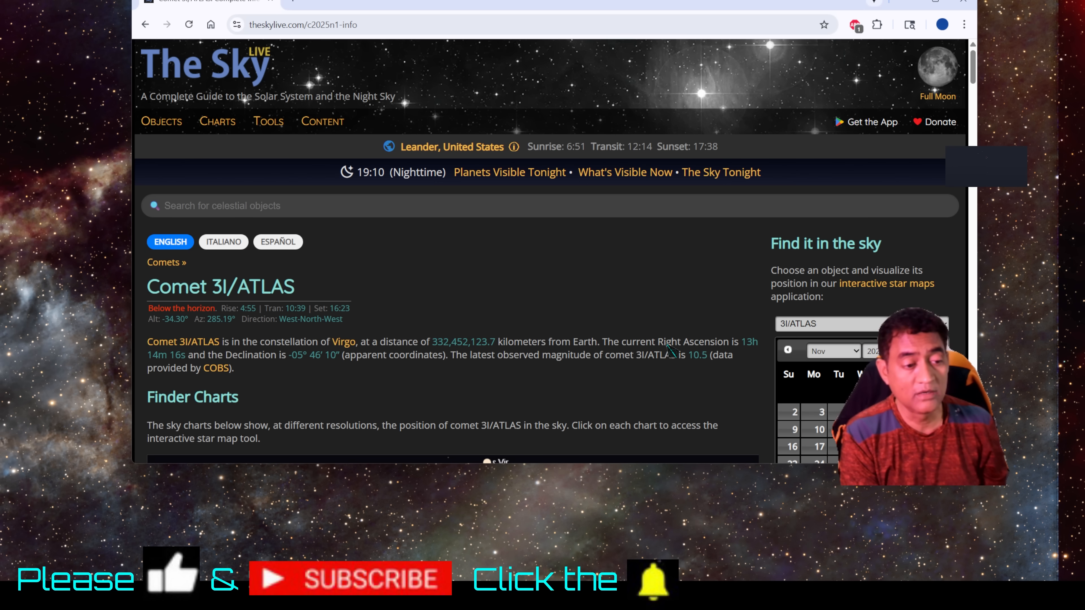
double_click(672, 342)
type("pi")
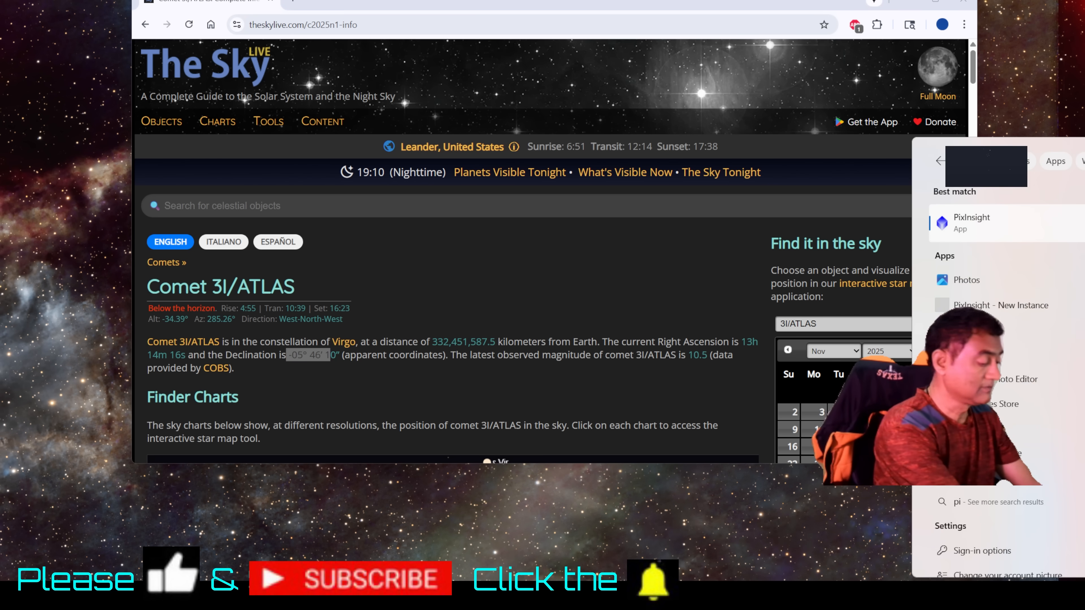
Launch PixInsight and load the Comet_3I_ATLAS_30sec_1x1__0002_d frame as an image view.
left_click(972, 223)
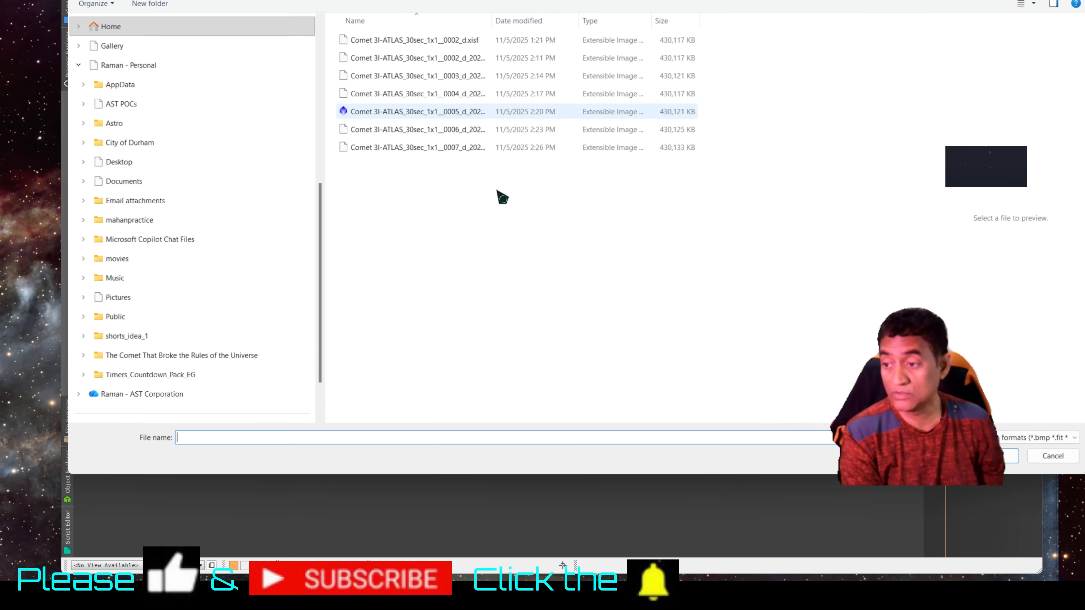
left_click(410, 40)
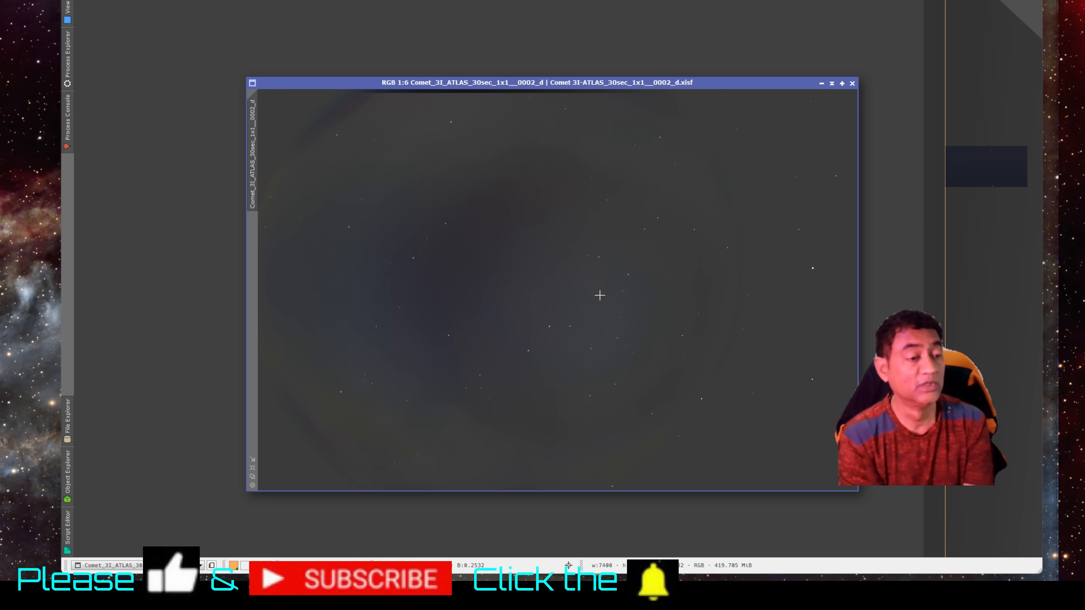
mouse_move(622, 329)
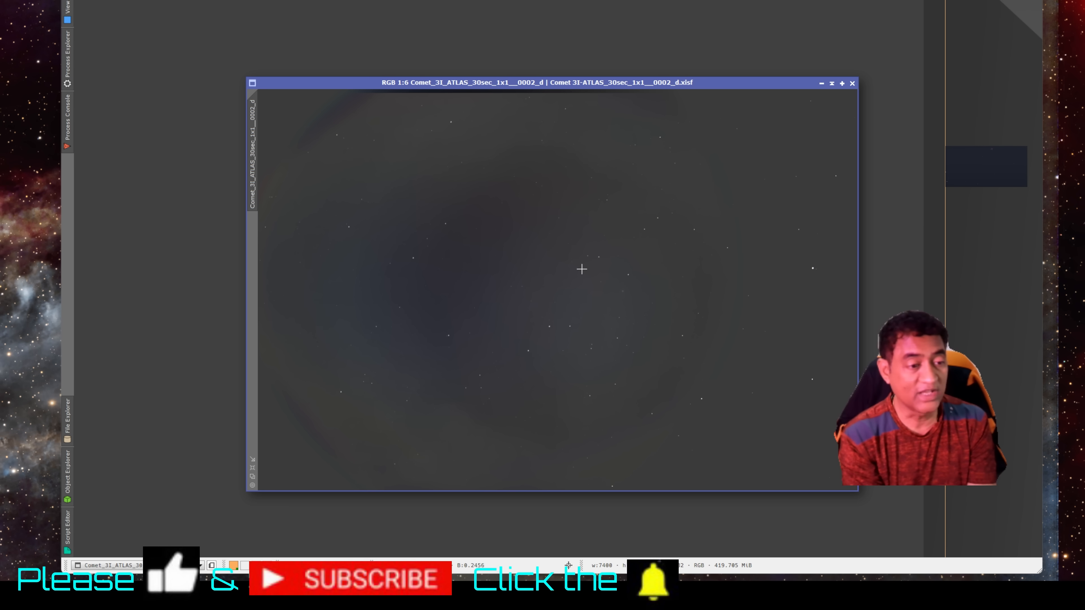
mouse_move(688, 349)
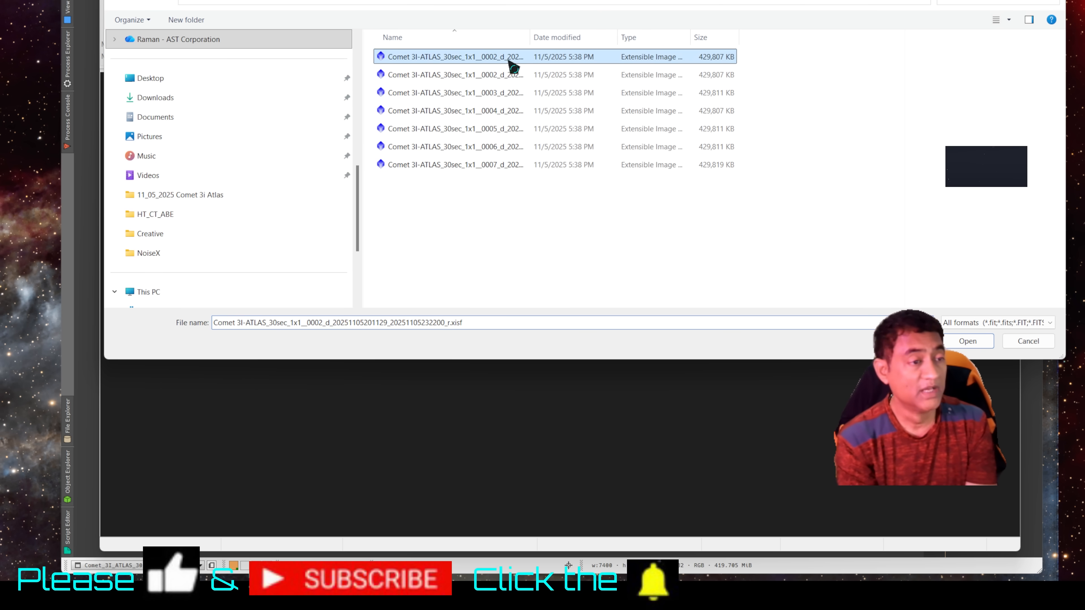
Load the registered 0002_d _r.xisf comet frame into ASTAP.
left_click(968, 341)
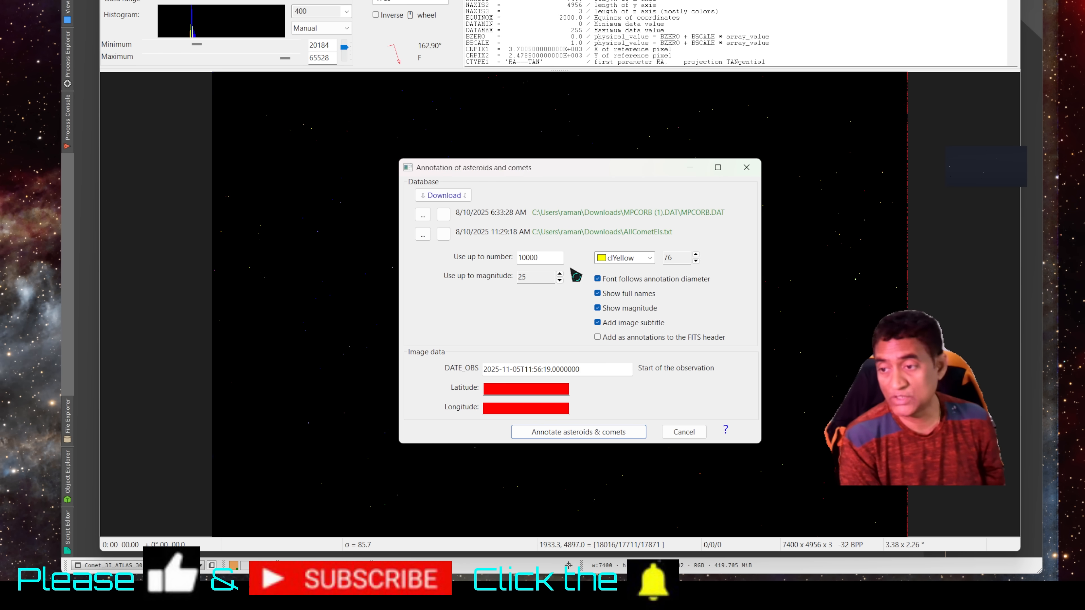
Run the asteroid and comet annotation on the frame using the MPC databases.
left_click(579, 432)
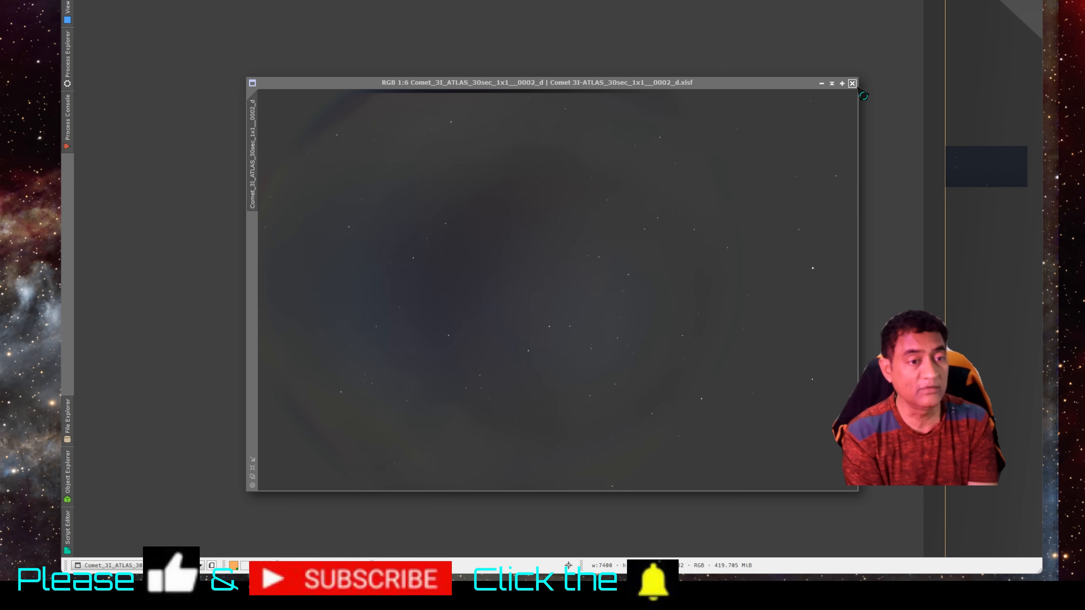
Close the single comet frame image window before loading the frames into Blink.
left_click(853, 83)
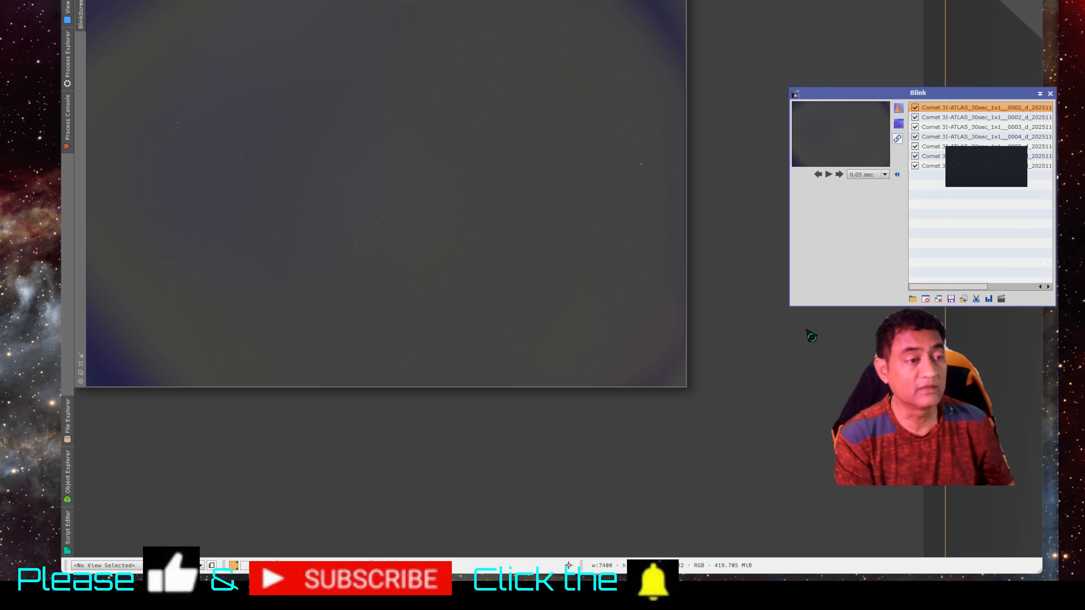
mouse_move(718, 378)
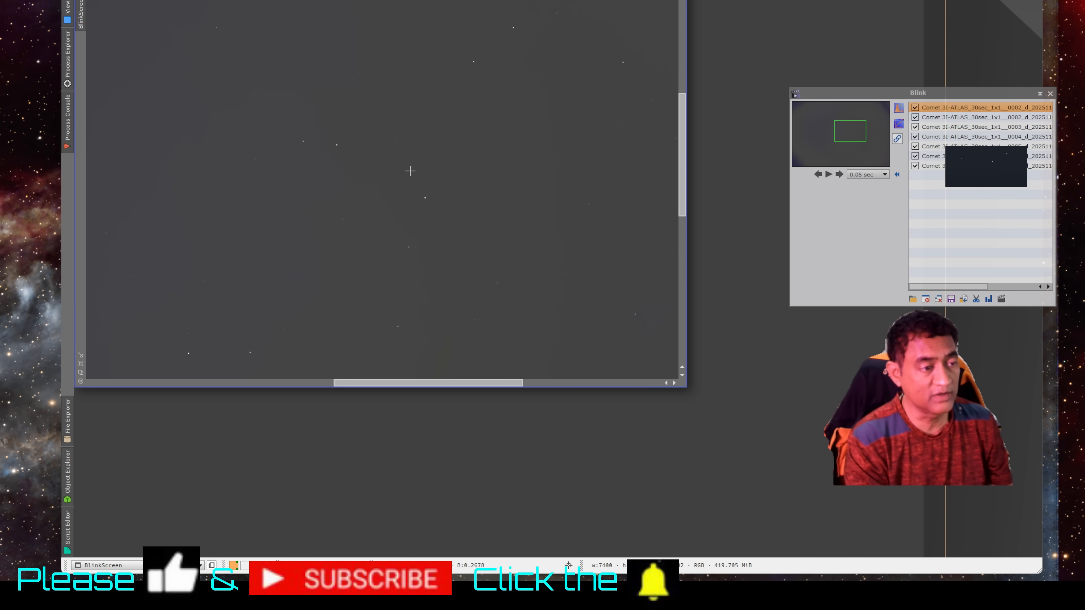
mouse_move(425, 195)
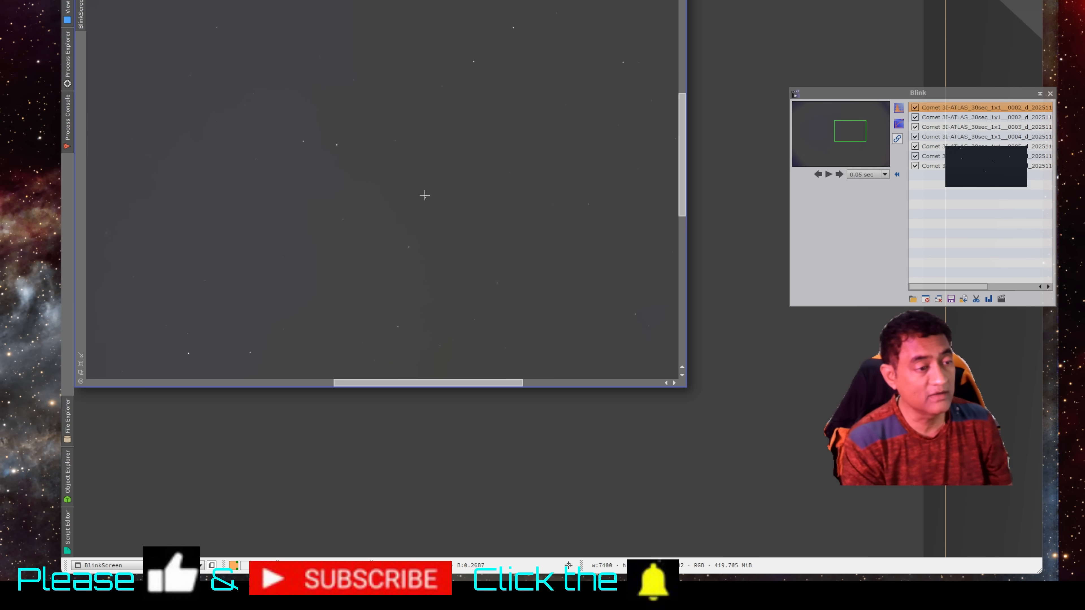
mouse_move(395, 240)
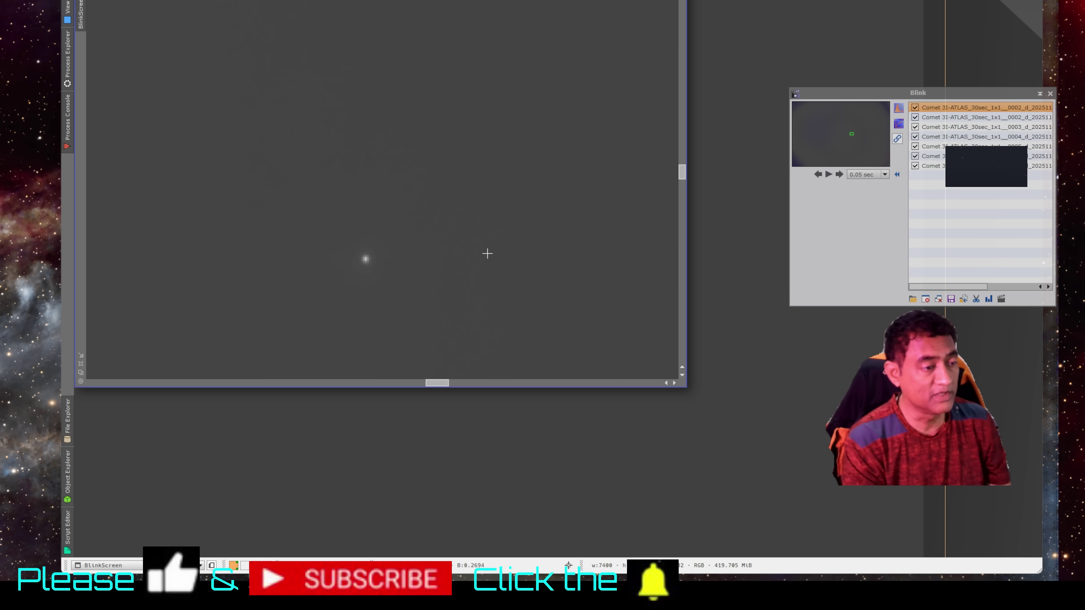
mouse_move(540, 233)
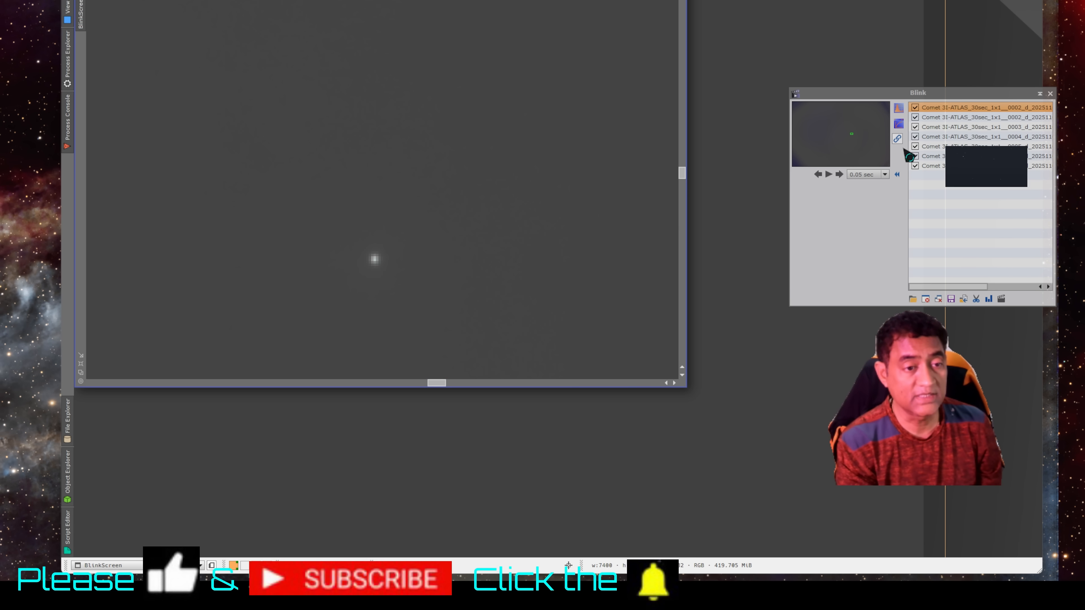
mouse_move(898, 174)
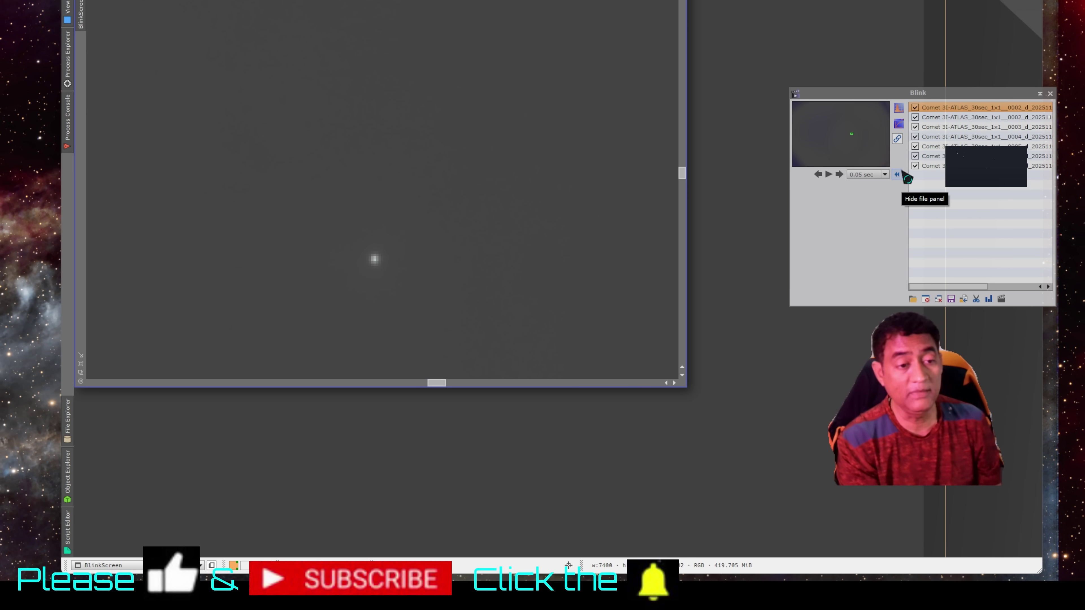
Start Blink playback cycling through the seven comet frames zoomed on the comet.
left_click(828, 174)
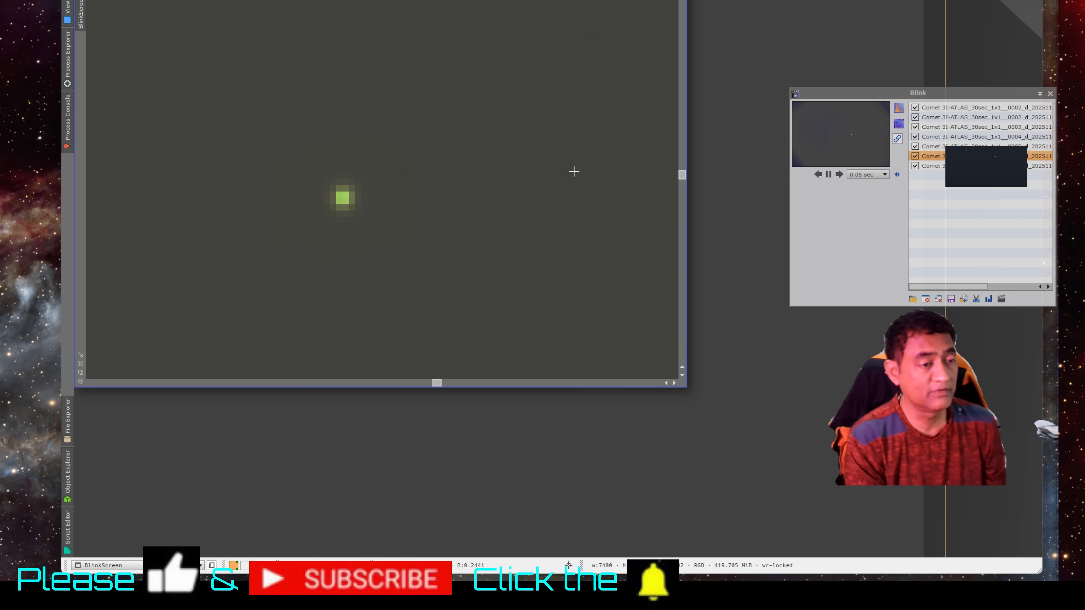
Shift the BlinkScreen view so the comet sits lower-left near centre during playback.
left_click(980, 126)
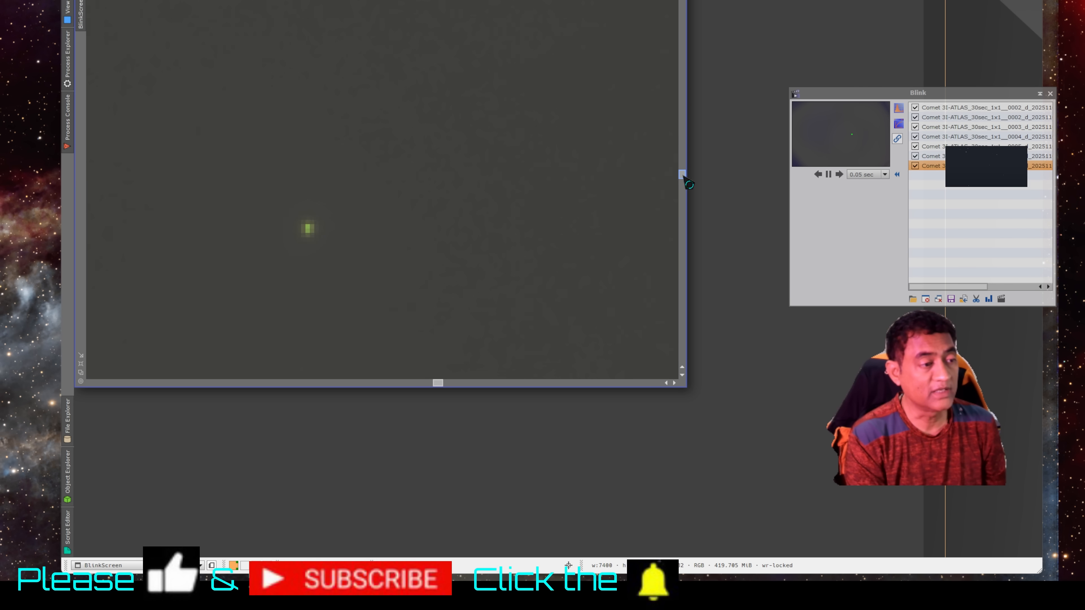
left_click(986, 137)
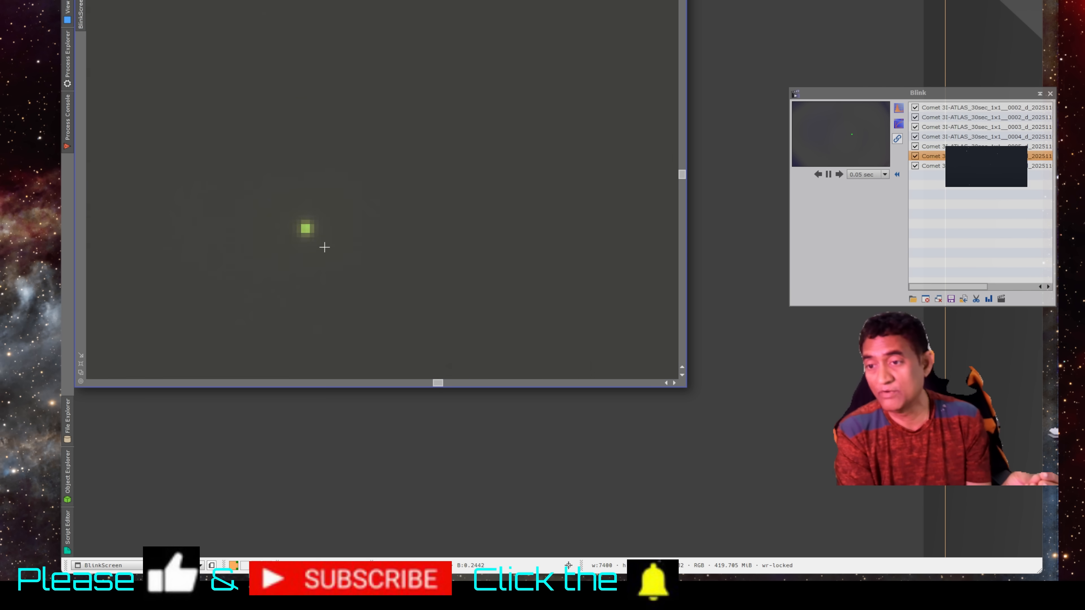
left_click(976, 127)
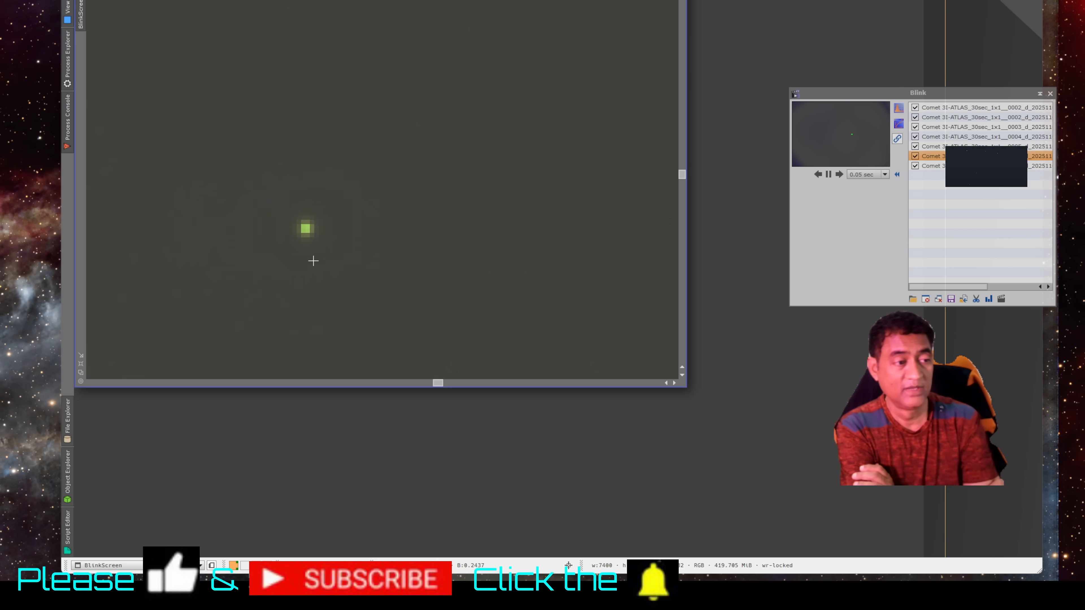
left_click(980, 126)
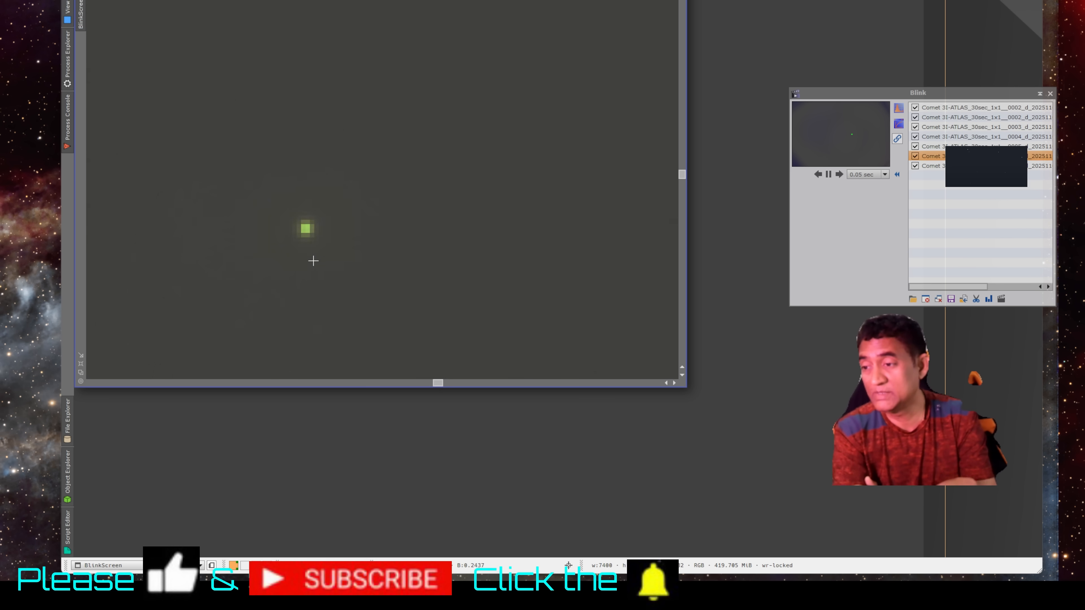
left_click(980, 126)
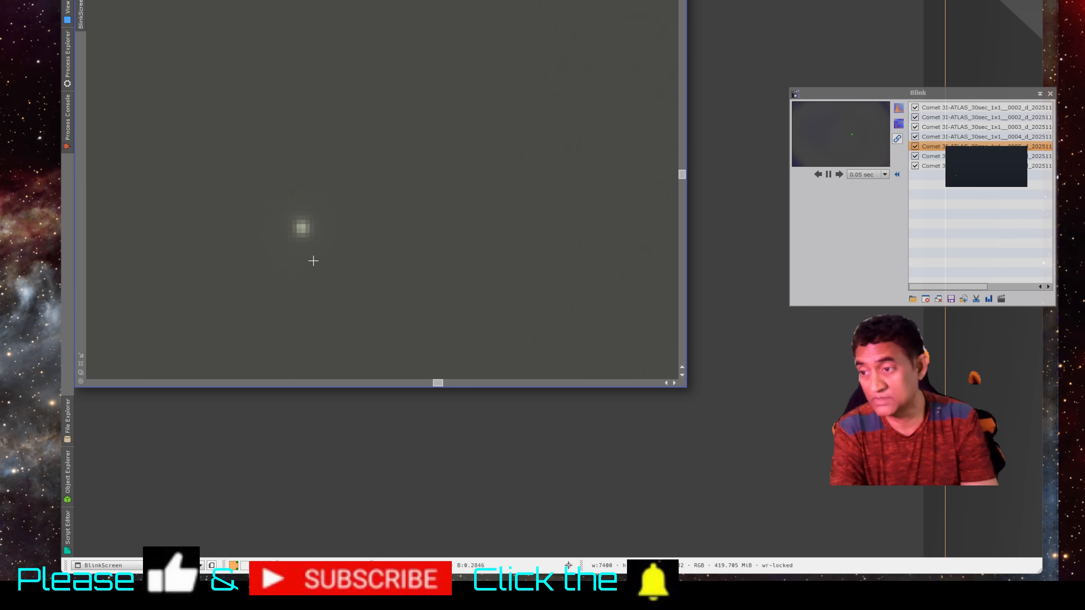
left_click(986, 118)
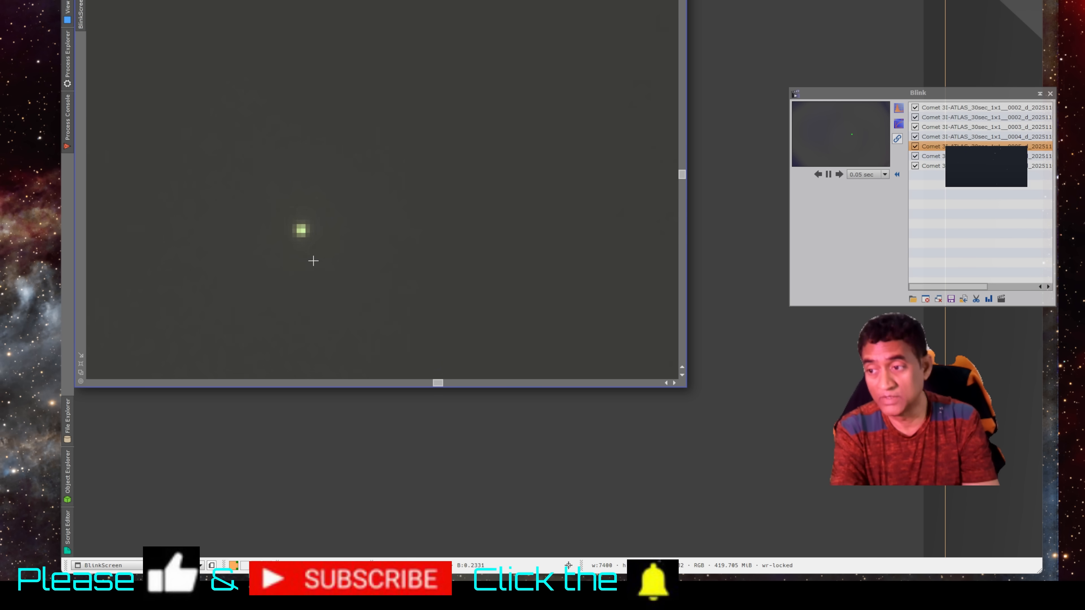
left_click(985, 118)
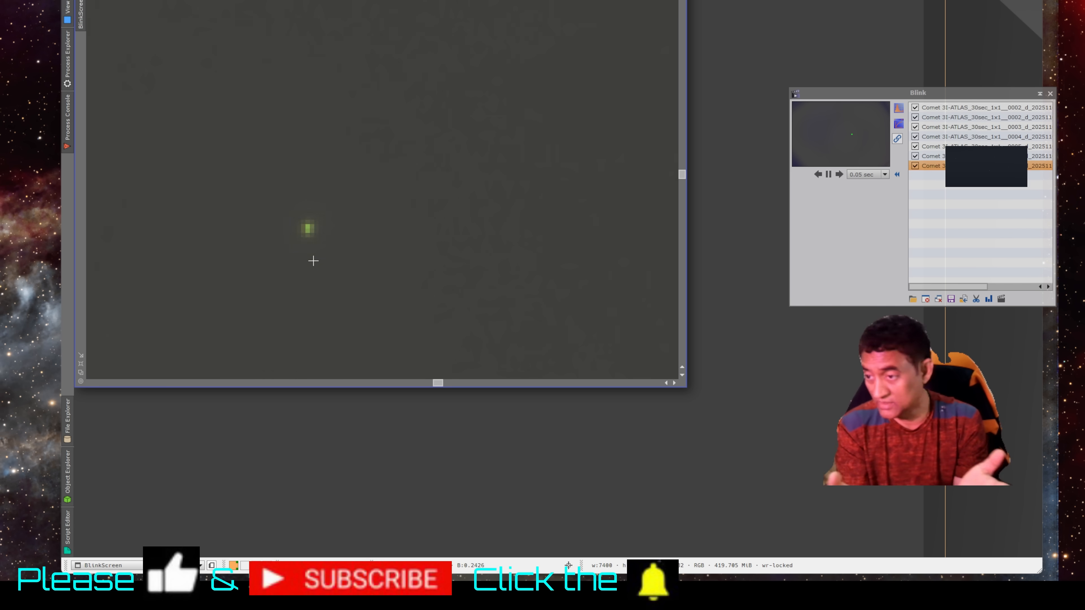
left_click(987, 137)
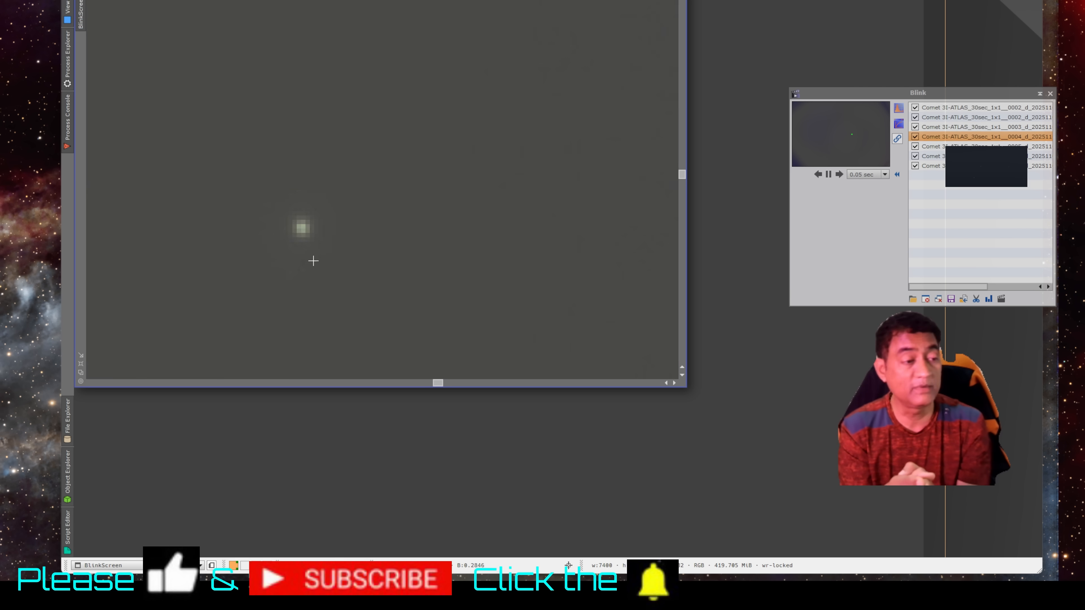
left_click(982, 107)
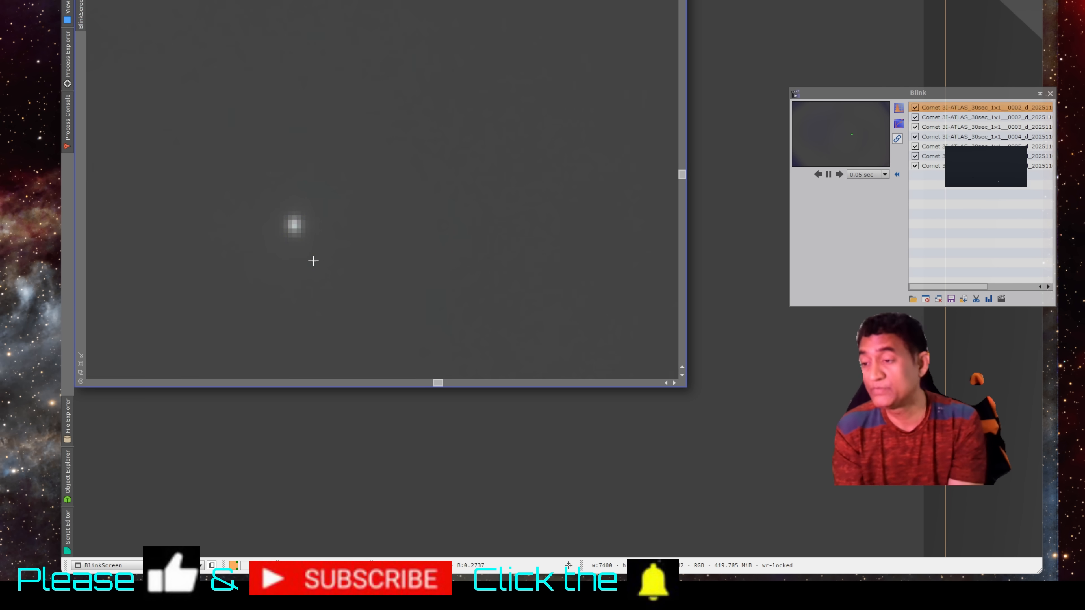